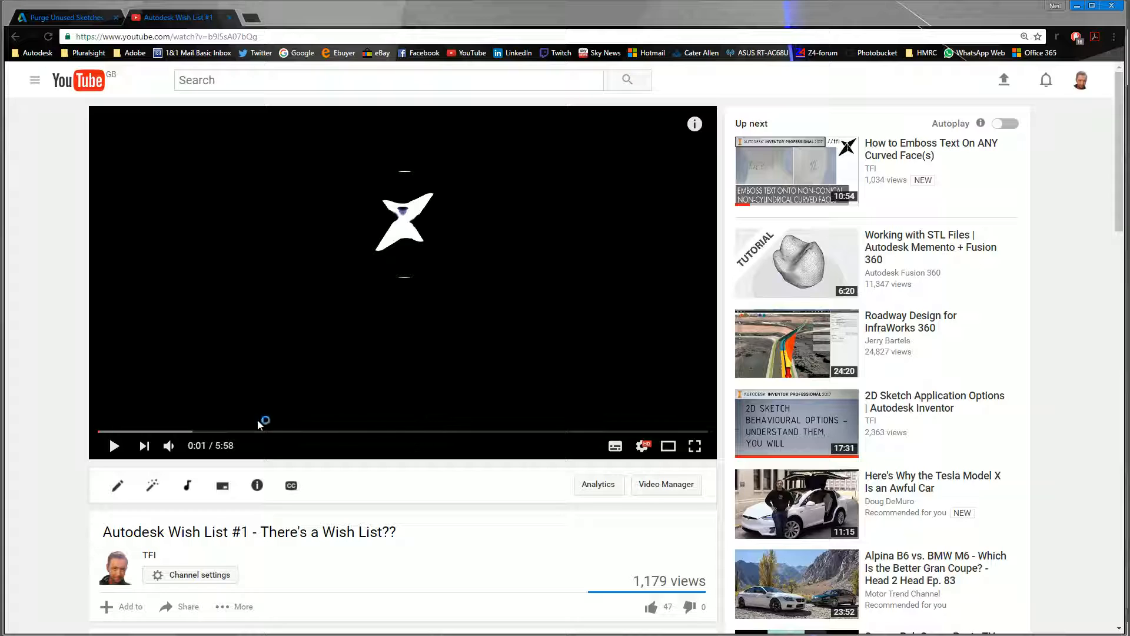
mouse_move(339, 581)
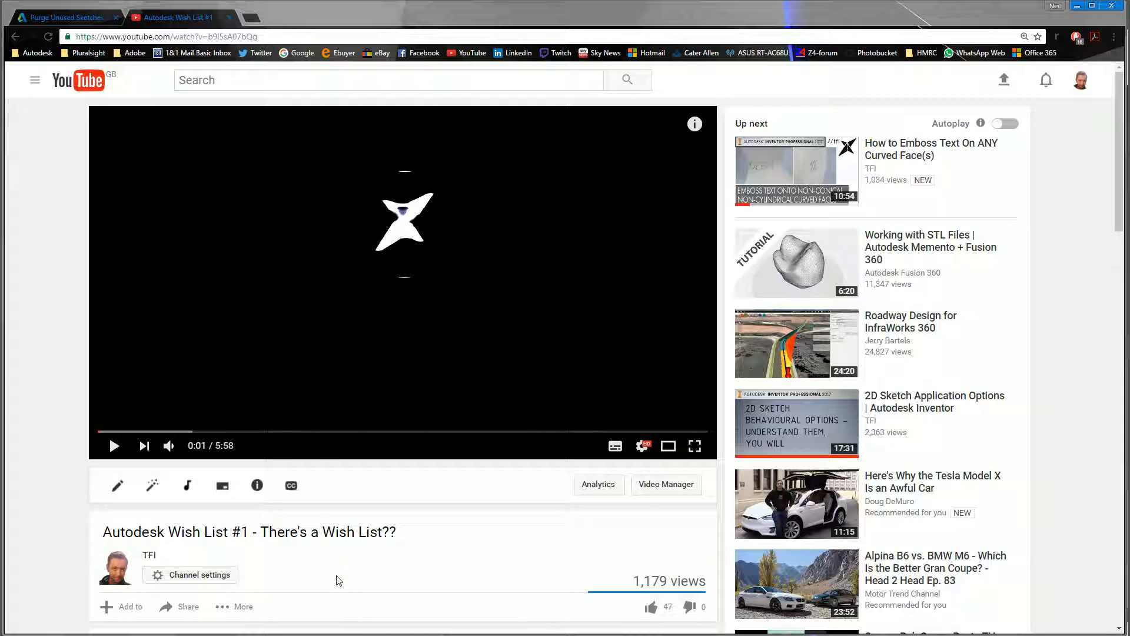
mouse_move(251, 335)
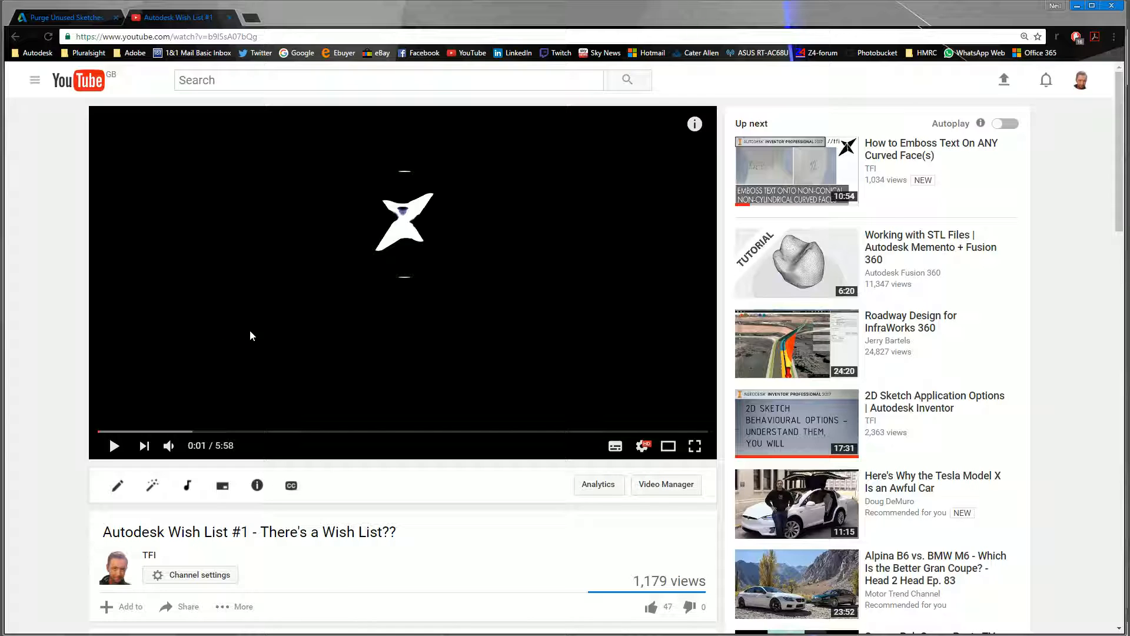
mouse_move(508, 228)
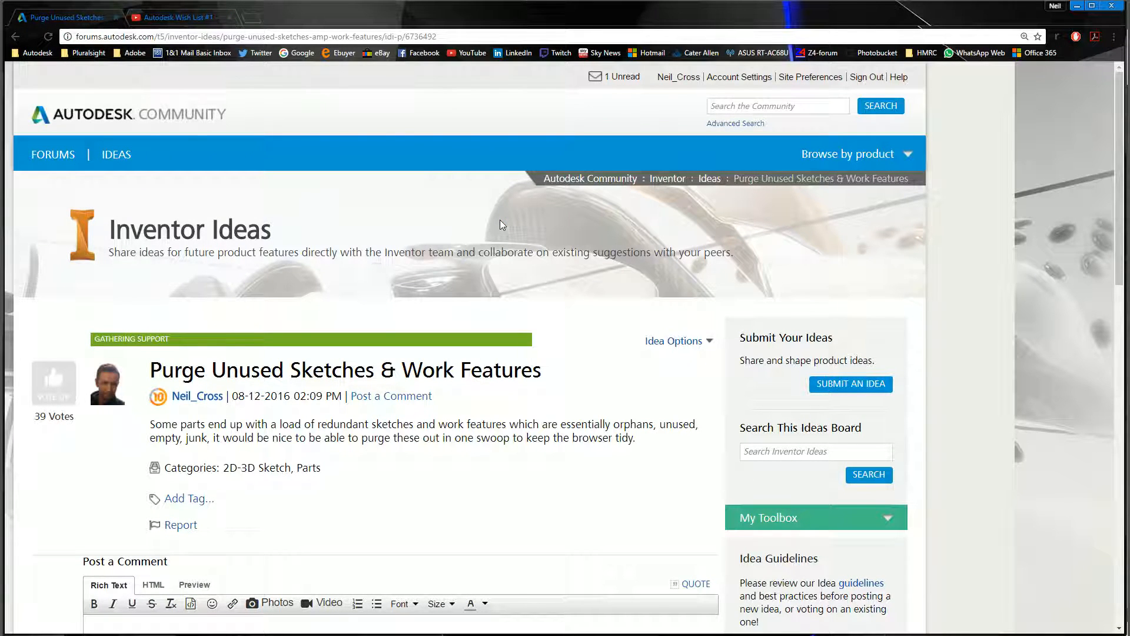
mouse_move(101, 528)
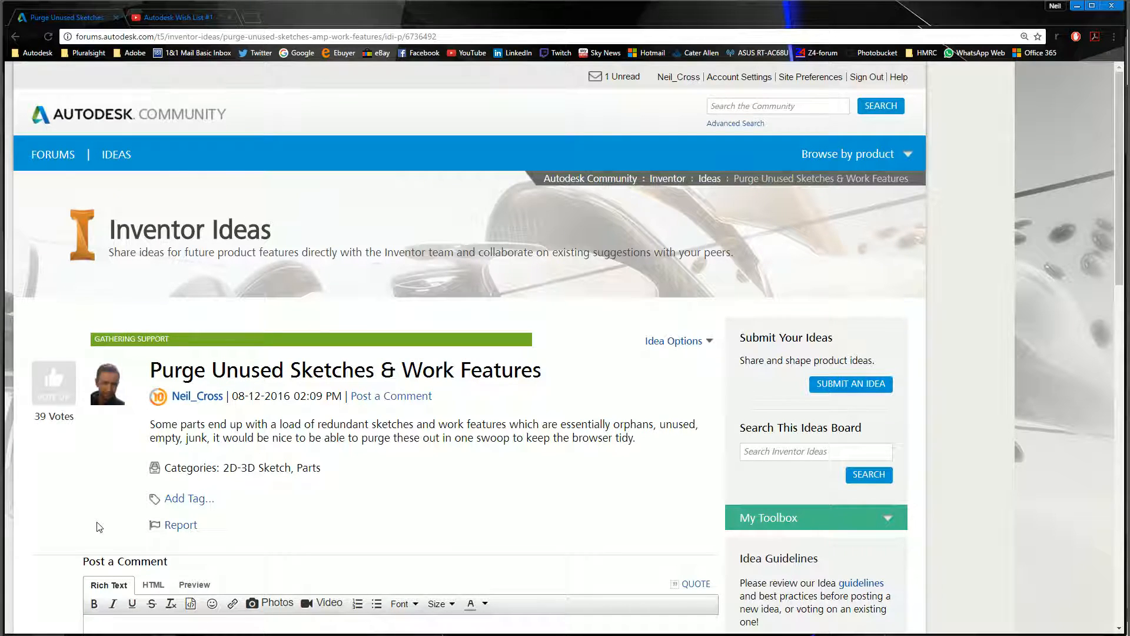
mouse_move(46, 496)
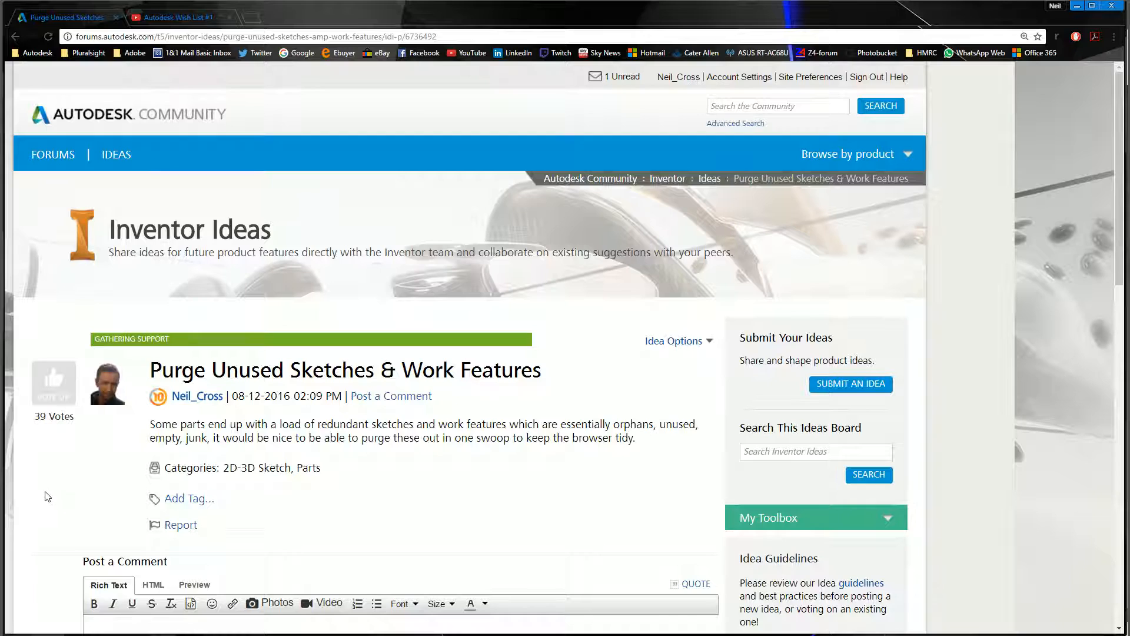
mouse_move(137, 459)
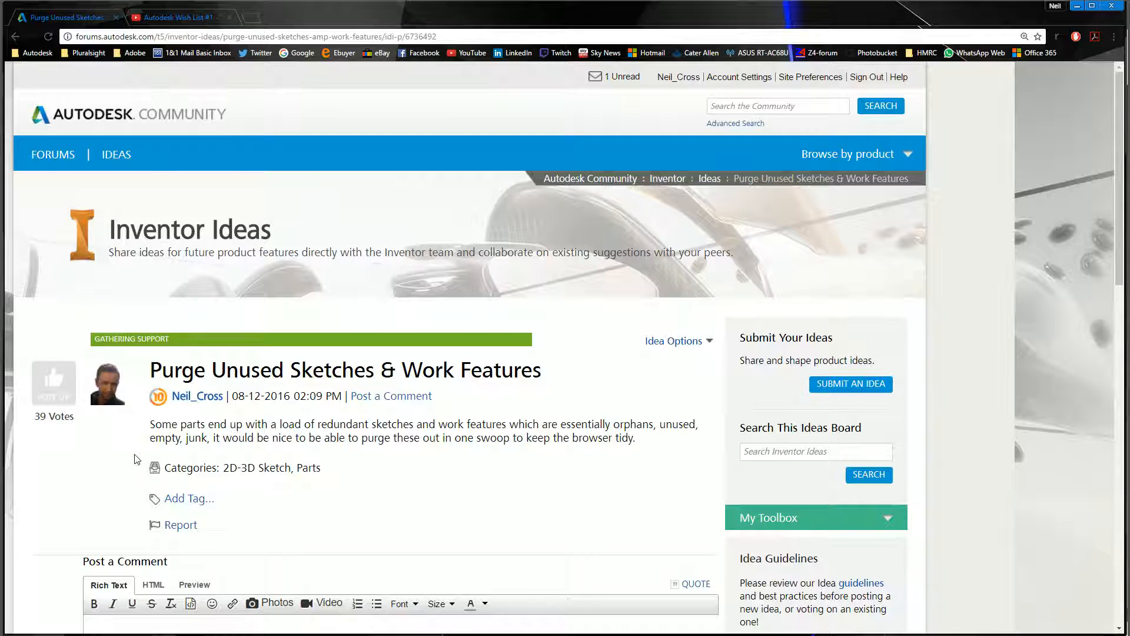
mouse_move(301, 421)
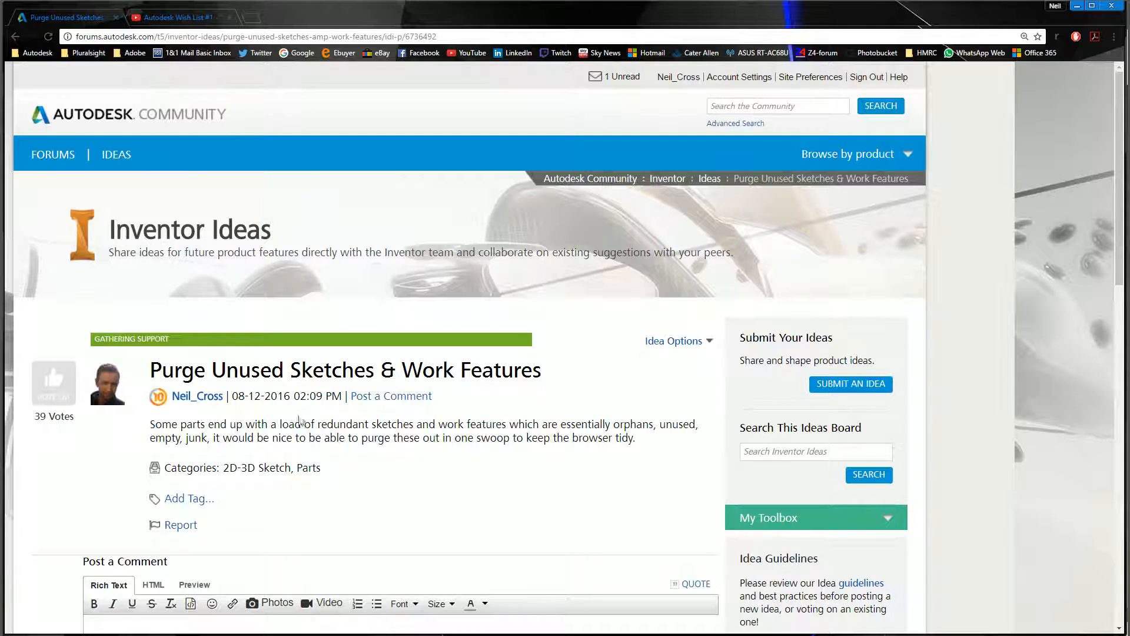
mouse_move(712, 206)
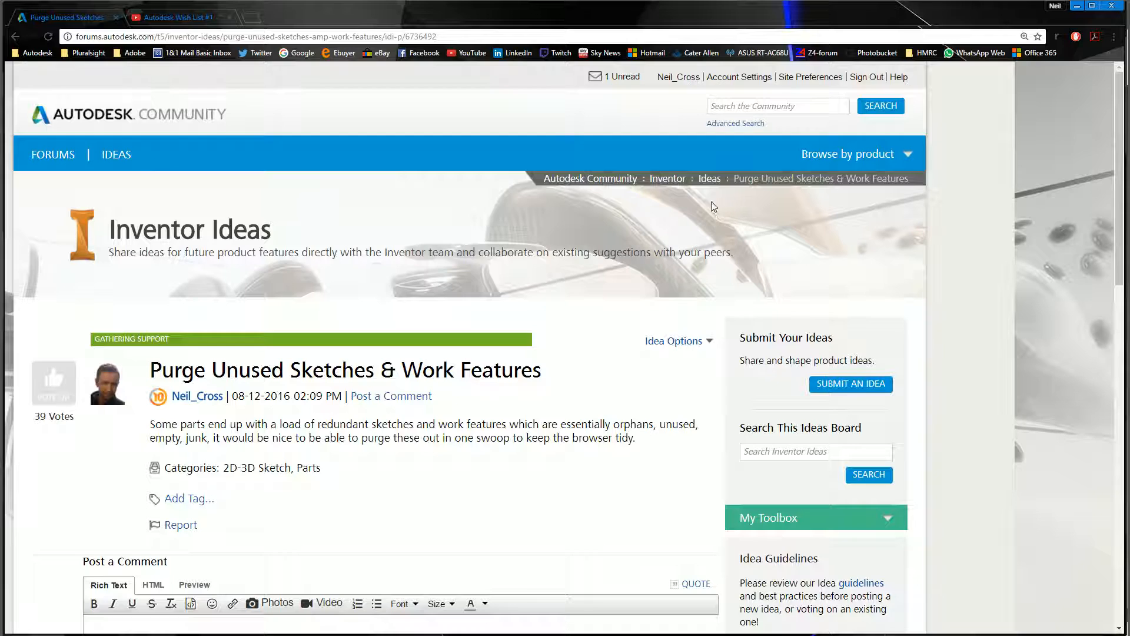
mouse_move(667, 178)
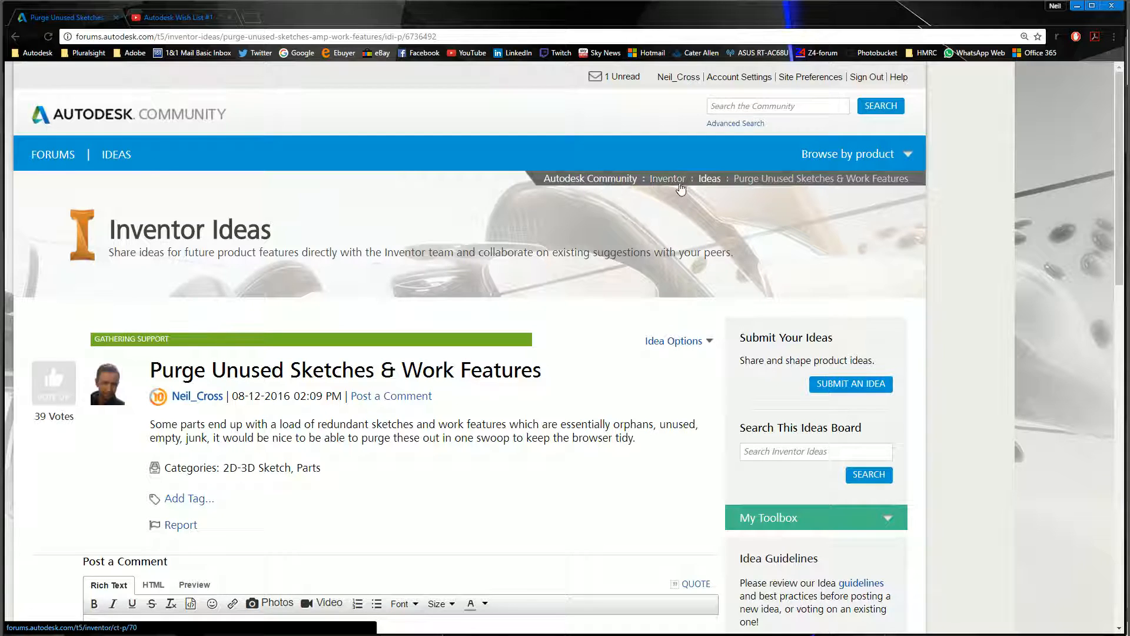
mouse_move(688, 286)
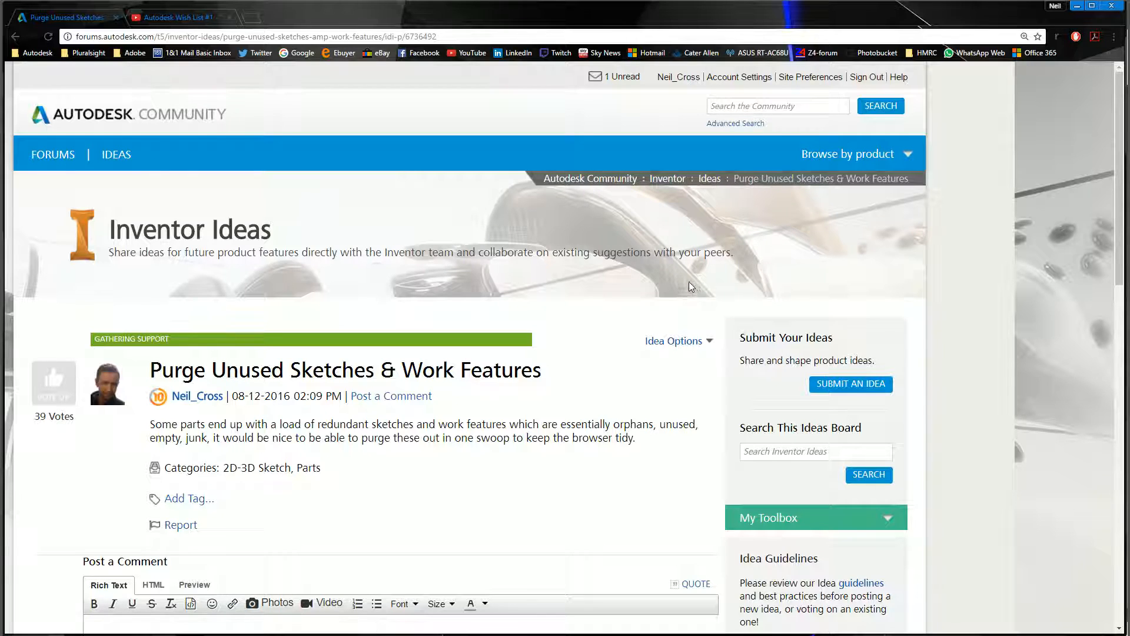
mouse_move(688, 290)
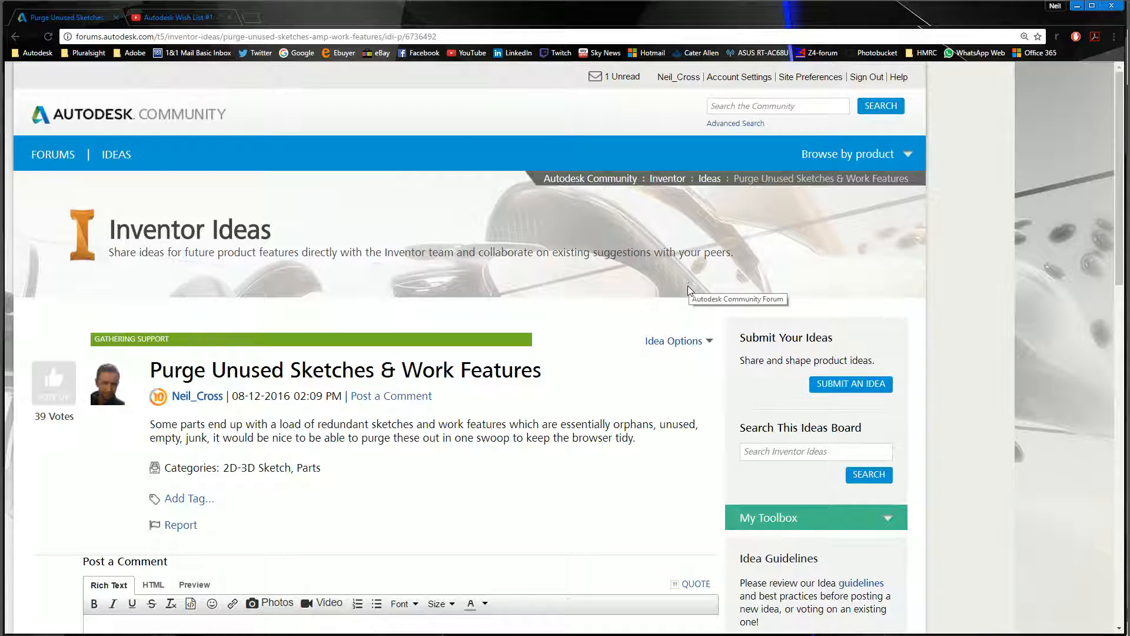
mouse_move(681, 355)
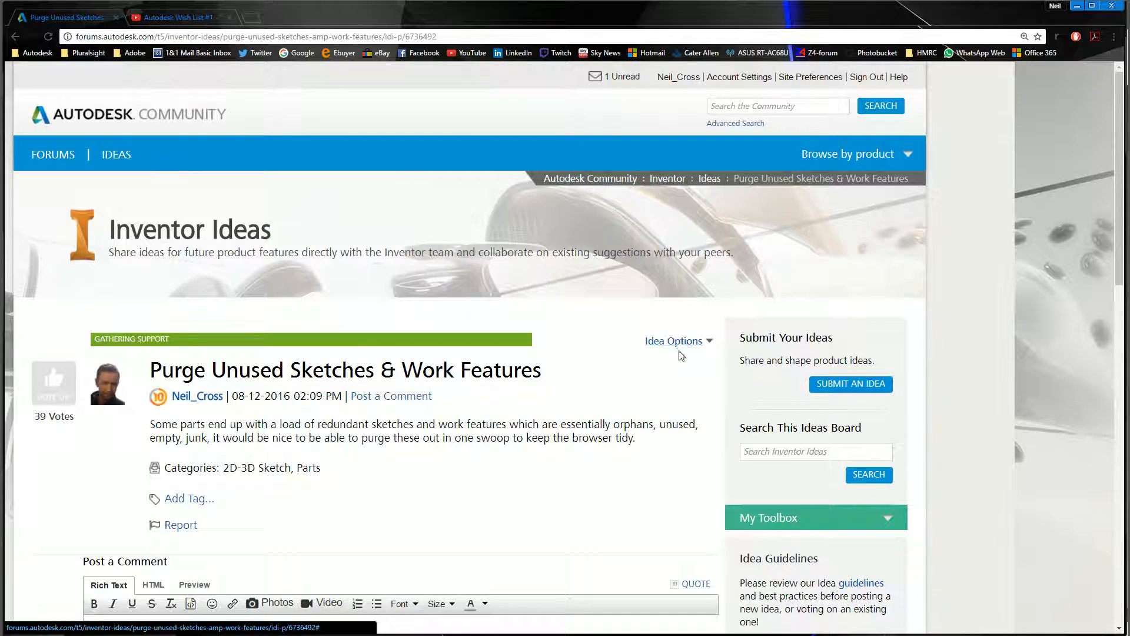
mouse_move(687, 381)
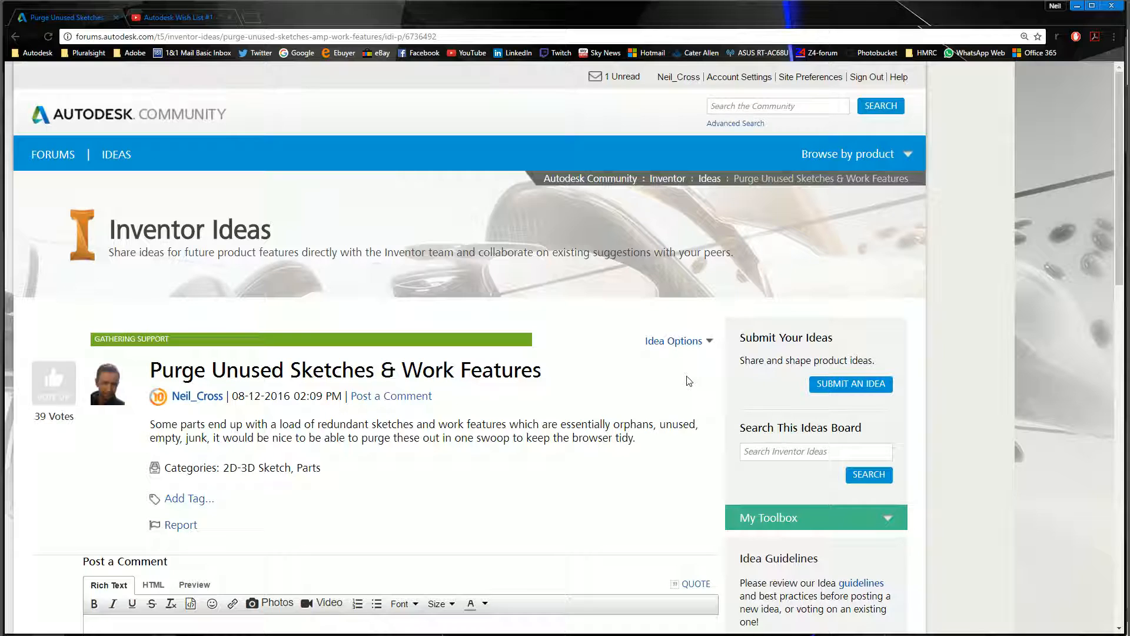
mouse_move(592, 475)
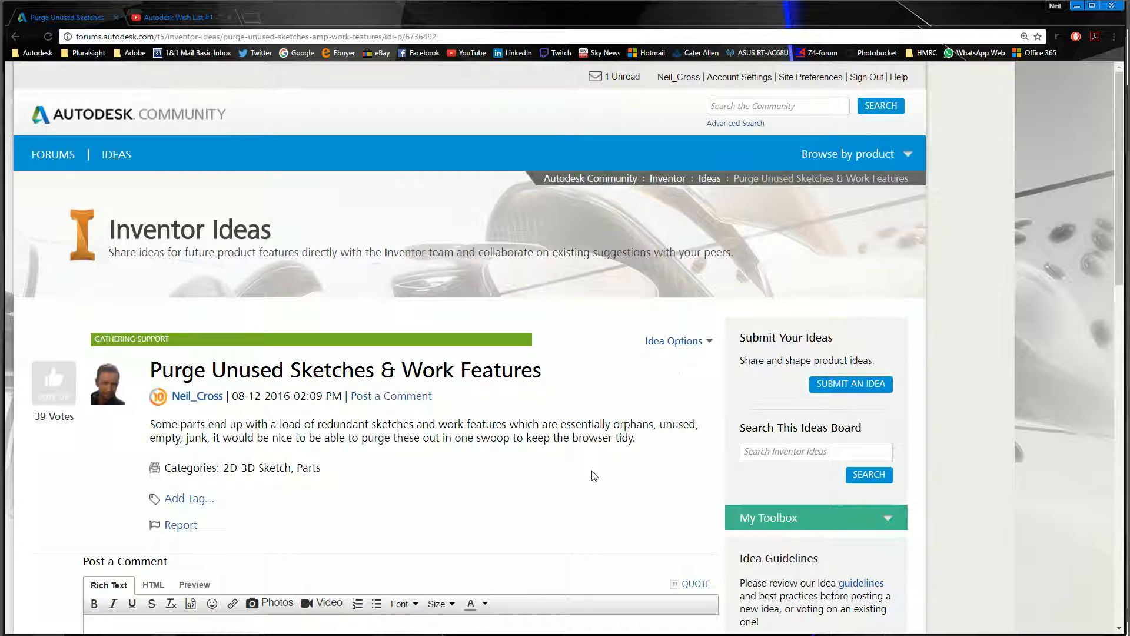
mouse_move(469, 456)
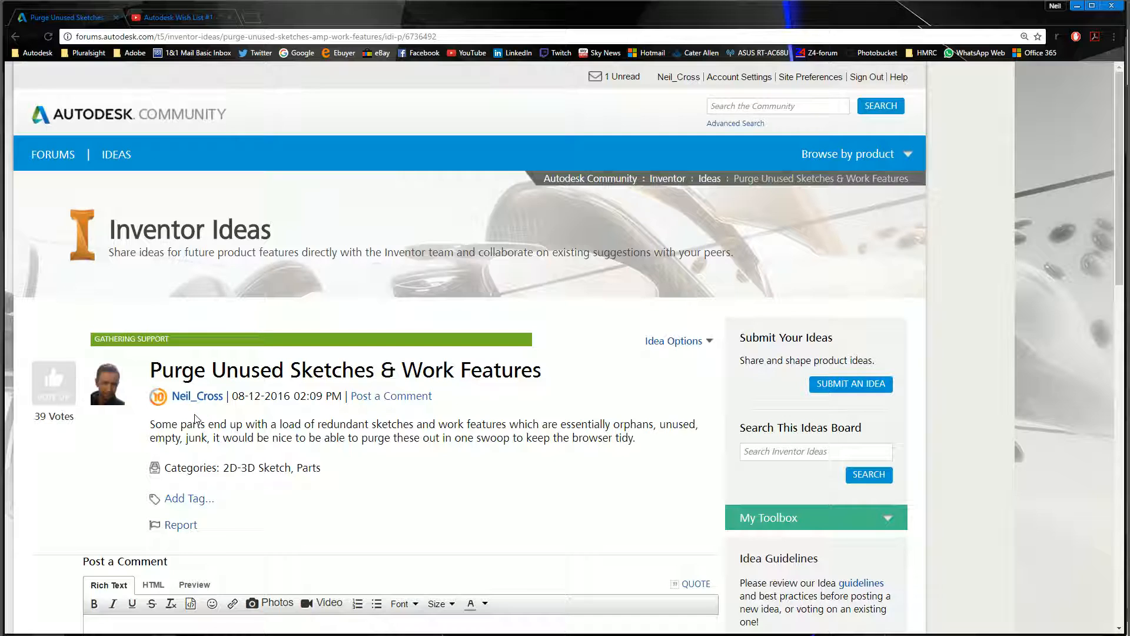
mouse_move(269, 391)
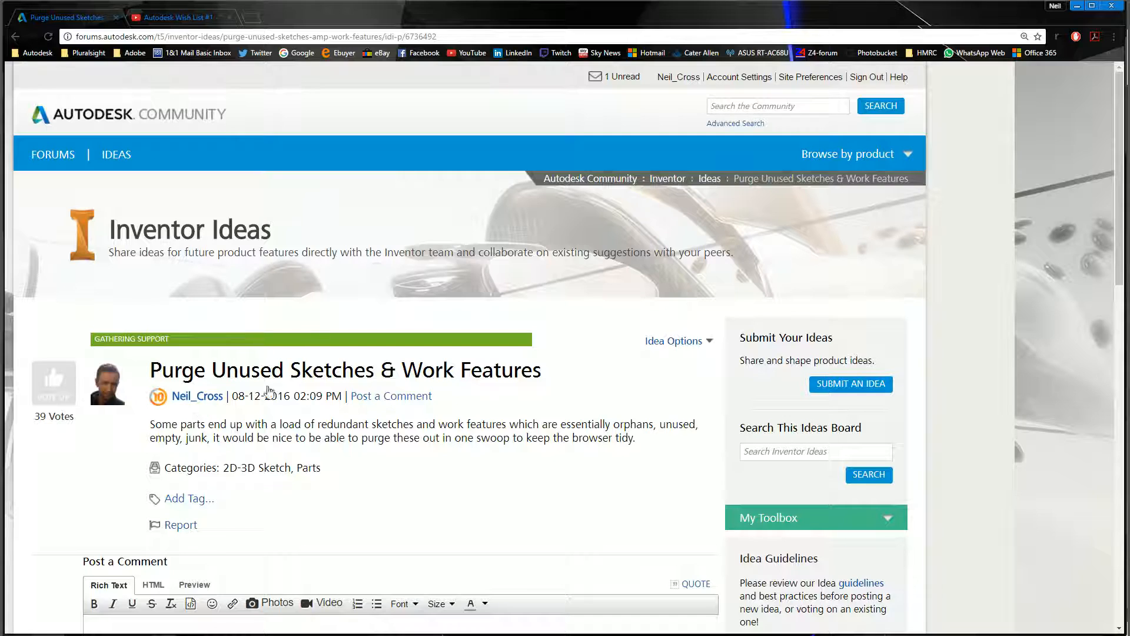
mouse_move(778, 309)
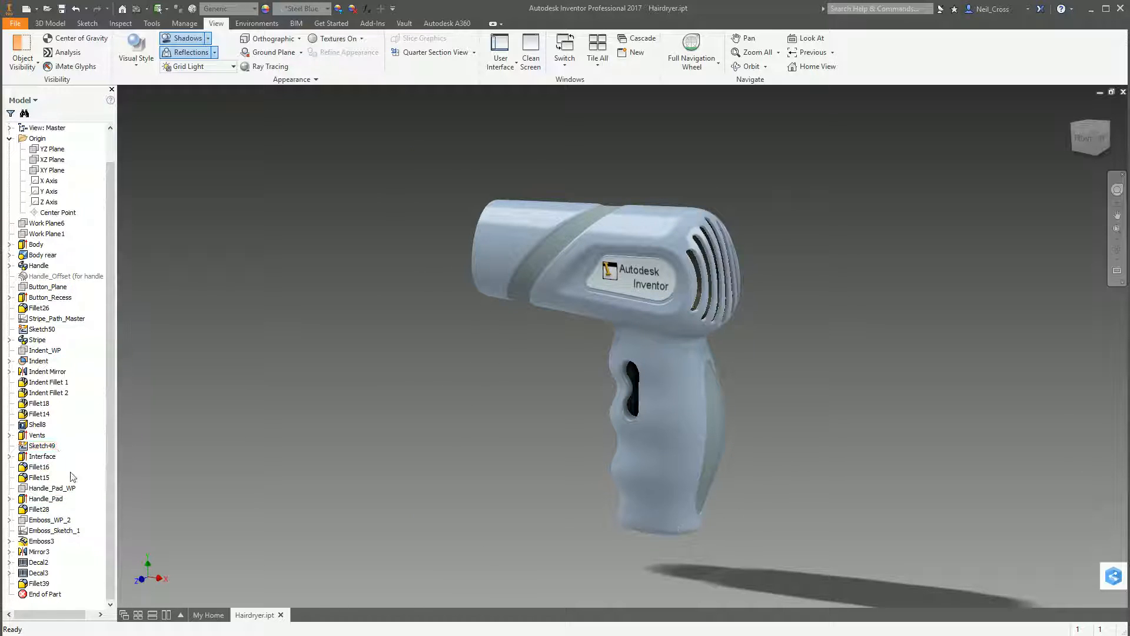
Select several entries in the Hairdryer Model browser tree
click(42, 445)
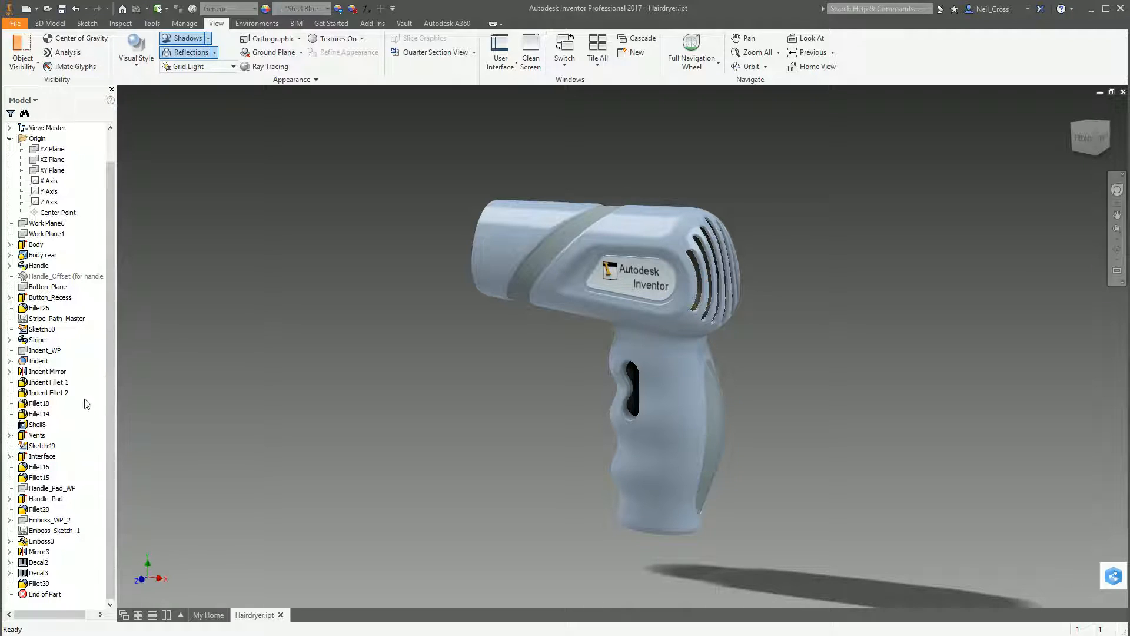
click(42, 455)
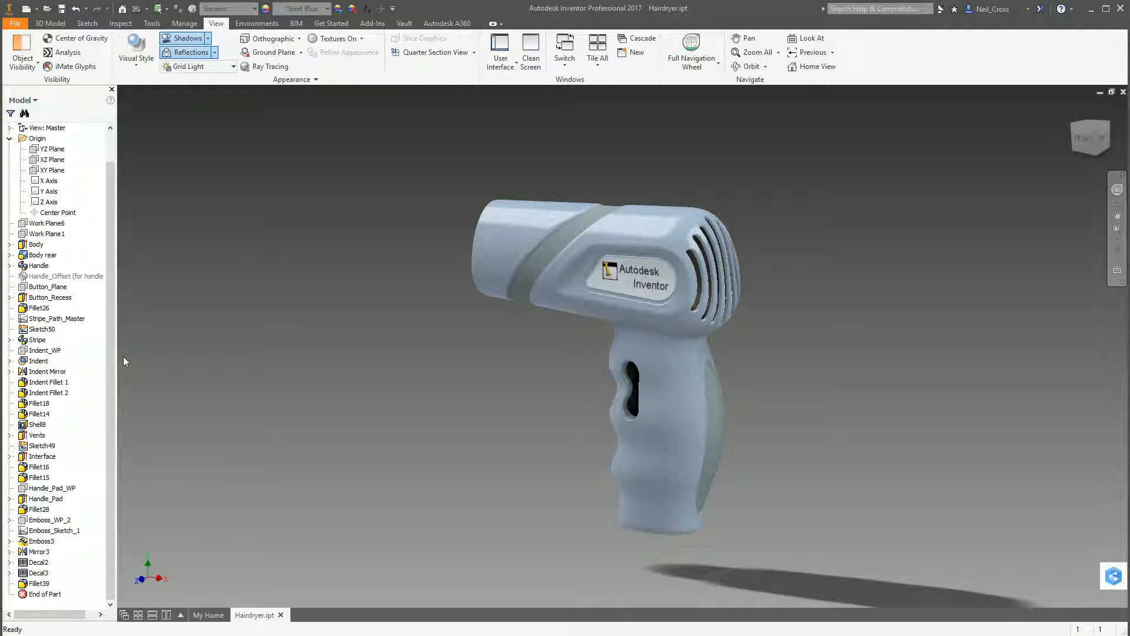
mouse_move(109, 404)
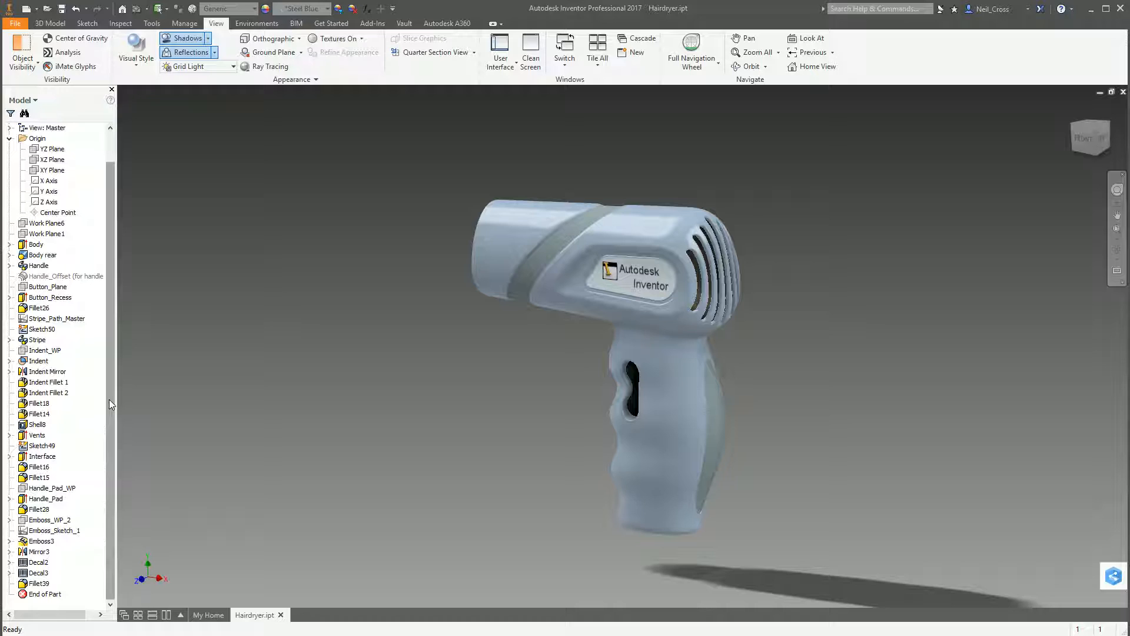
mouse_move(39, 366)
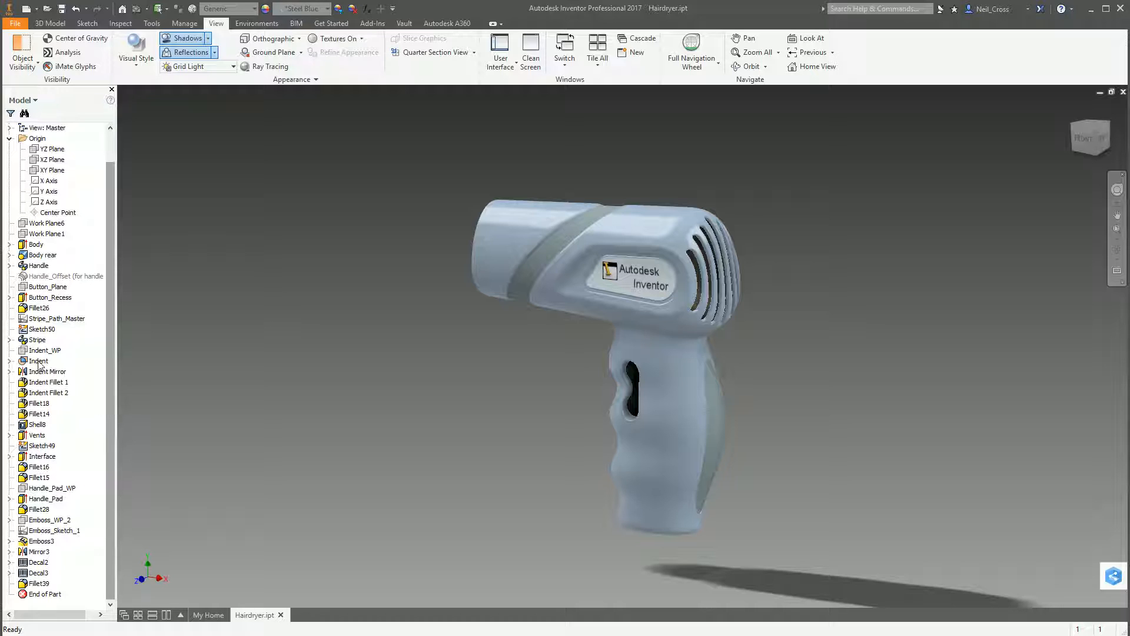
click(43, 254)
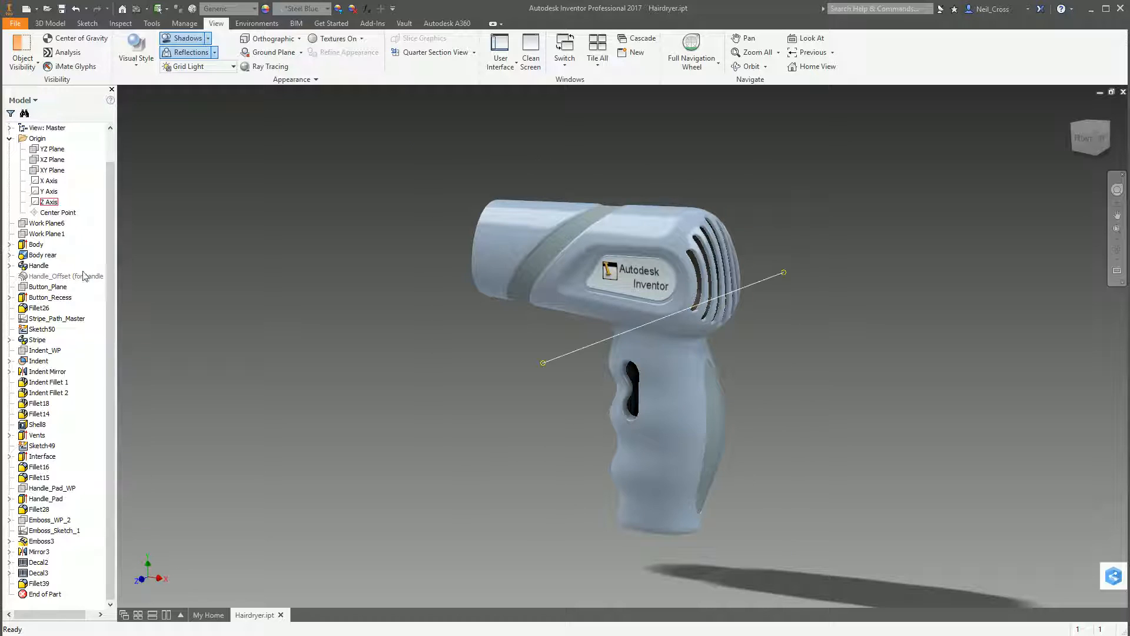
click(36, 340)
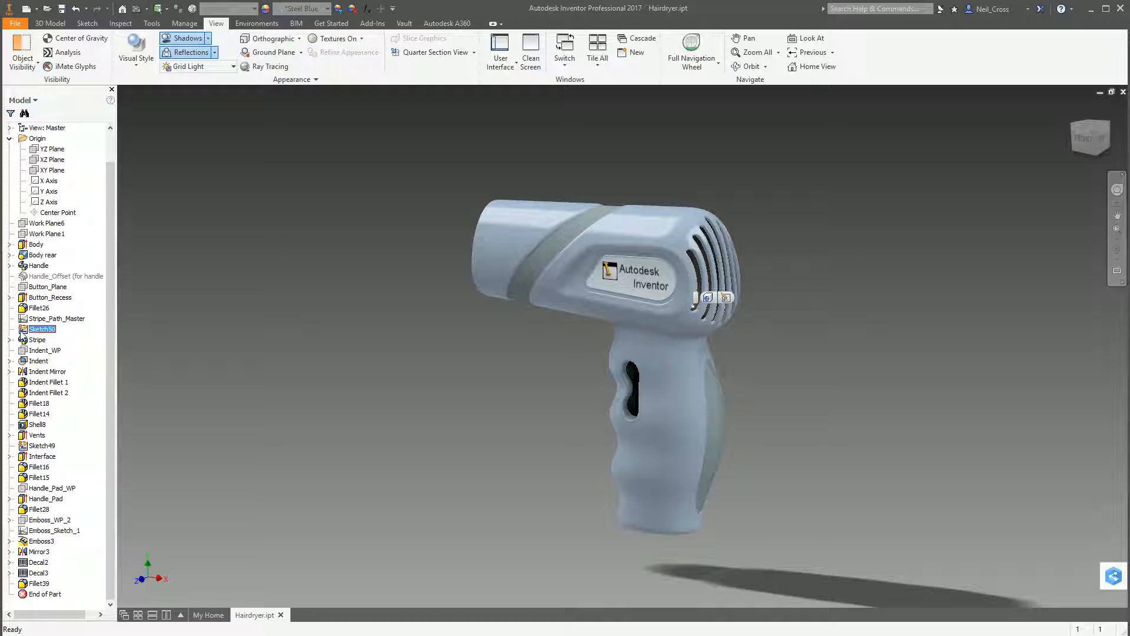
Pick Sketch50, expand Stripe to reveal 3D Sketch15 and Stripe_Profile, then pick Sketch49
click(10, 339)
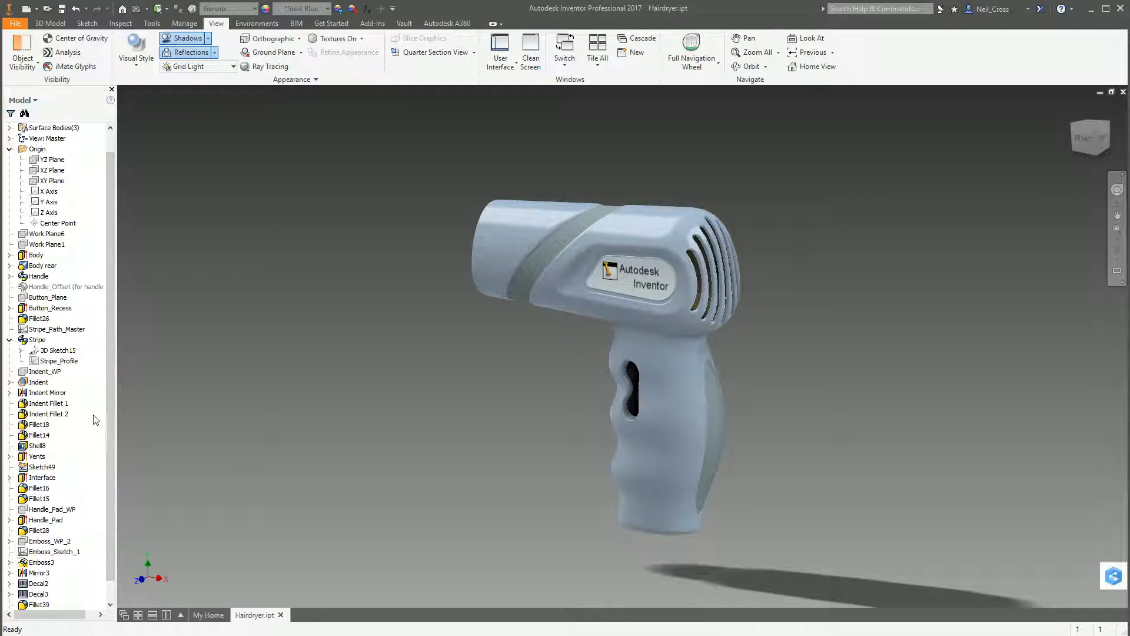
click(41, 466)
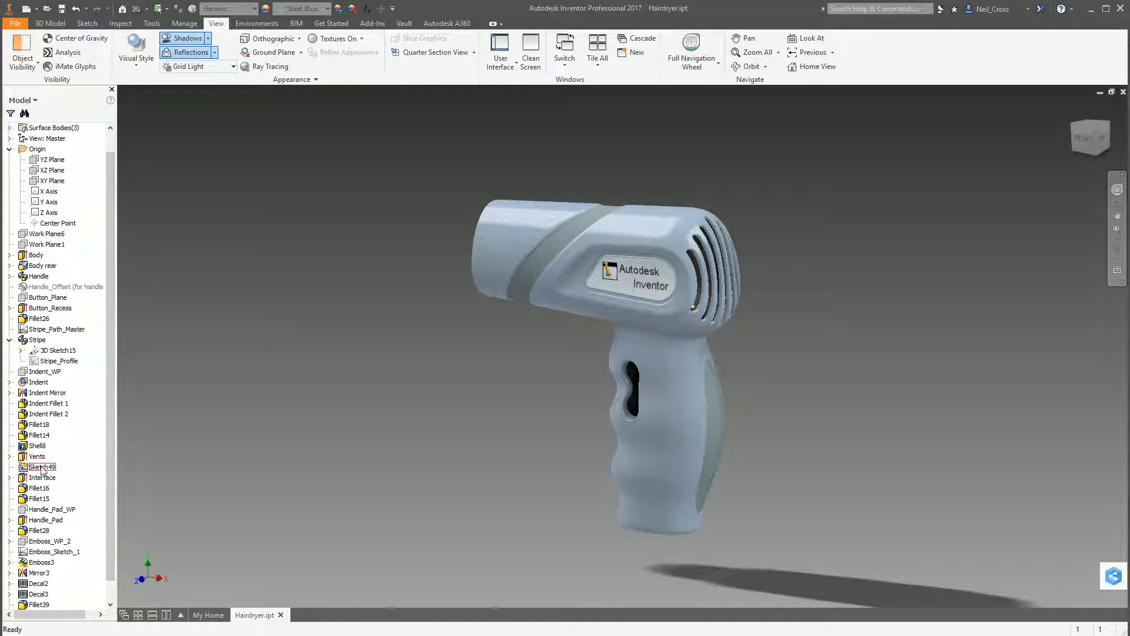
click(41, 466)
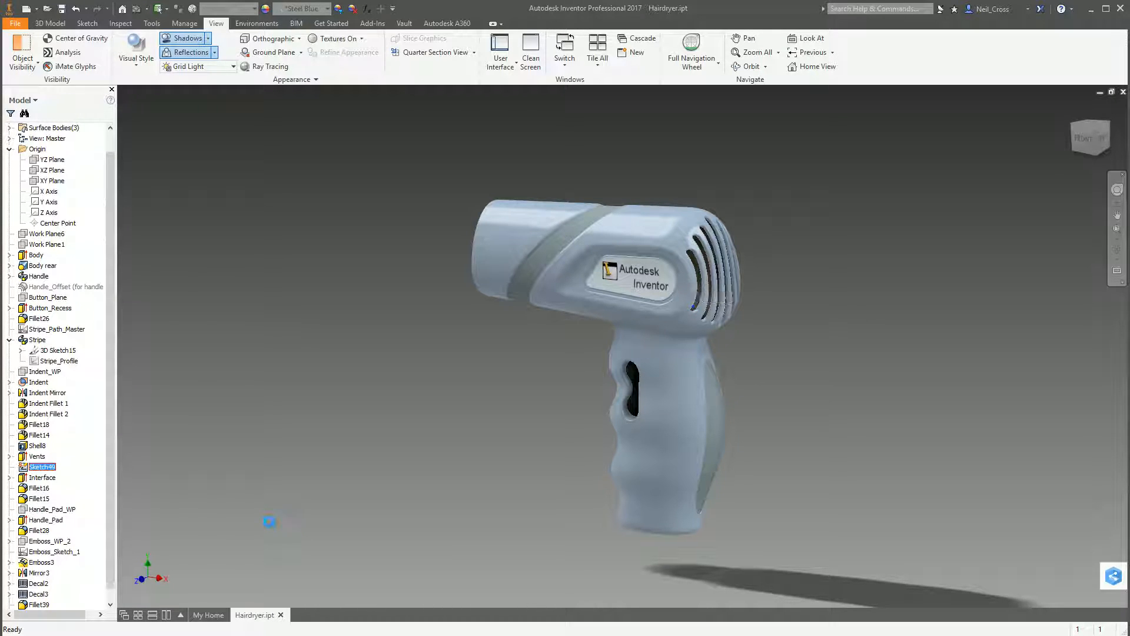
click(48, 296)
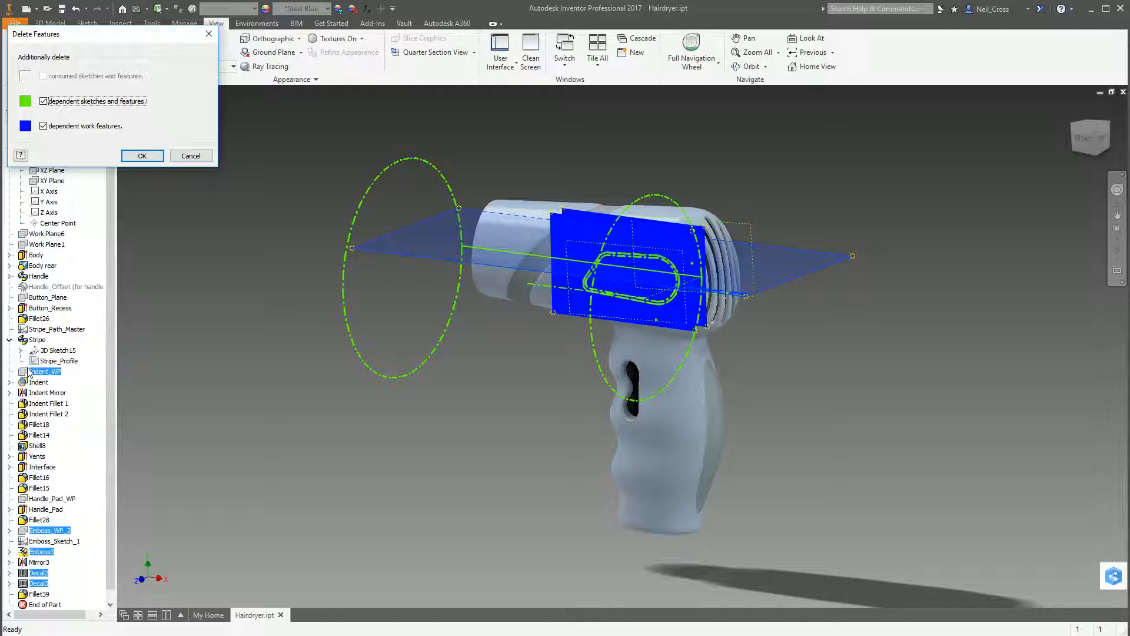
click(142, 155)
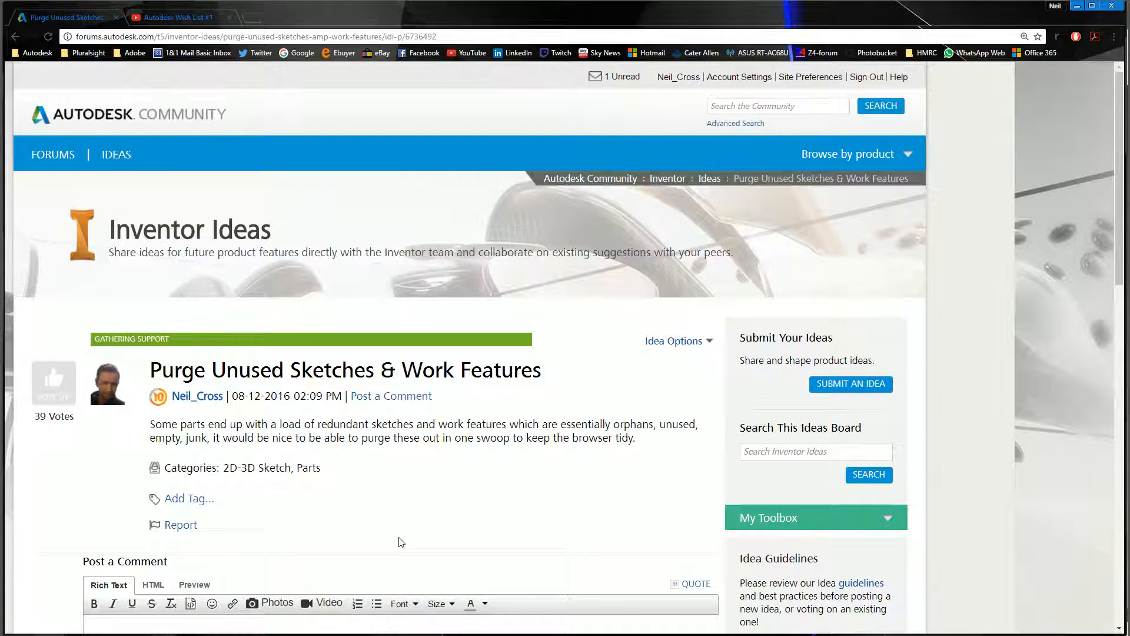
mouse_move(373, 548)
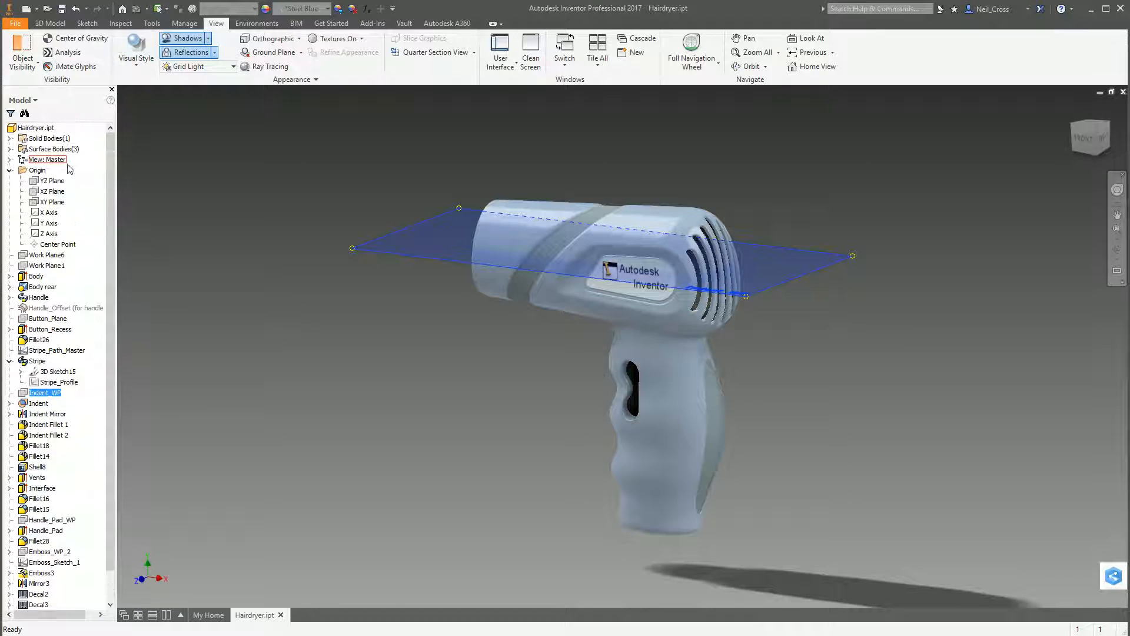
right_click(35, 127)
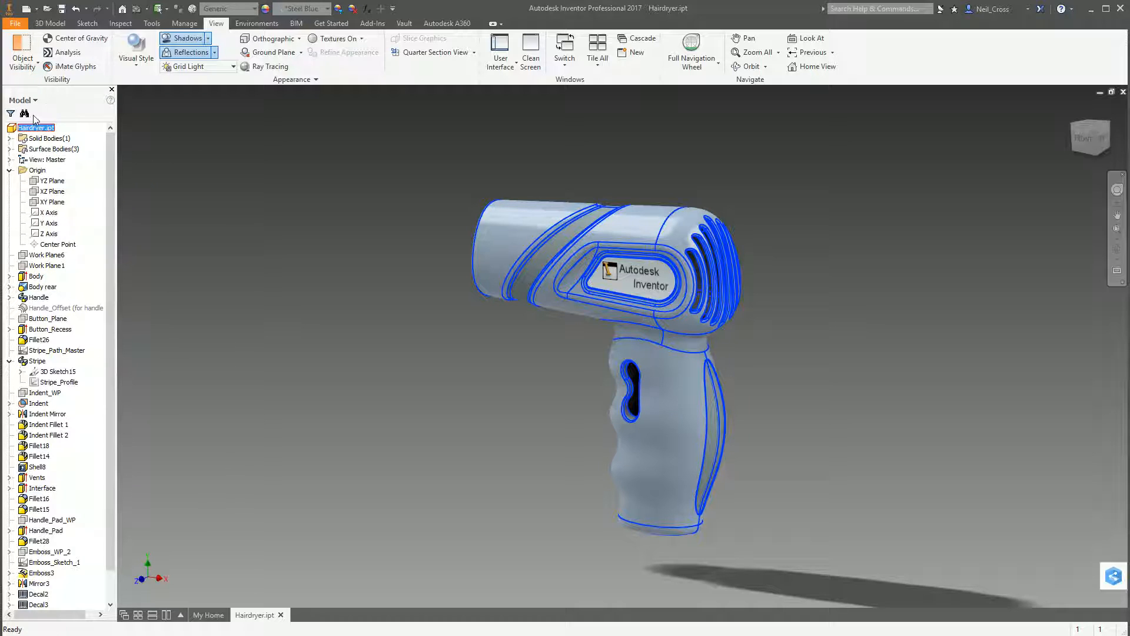
click(52, 191)
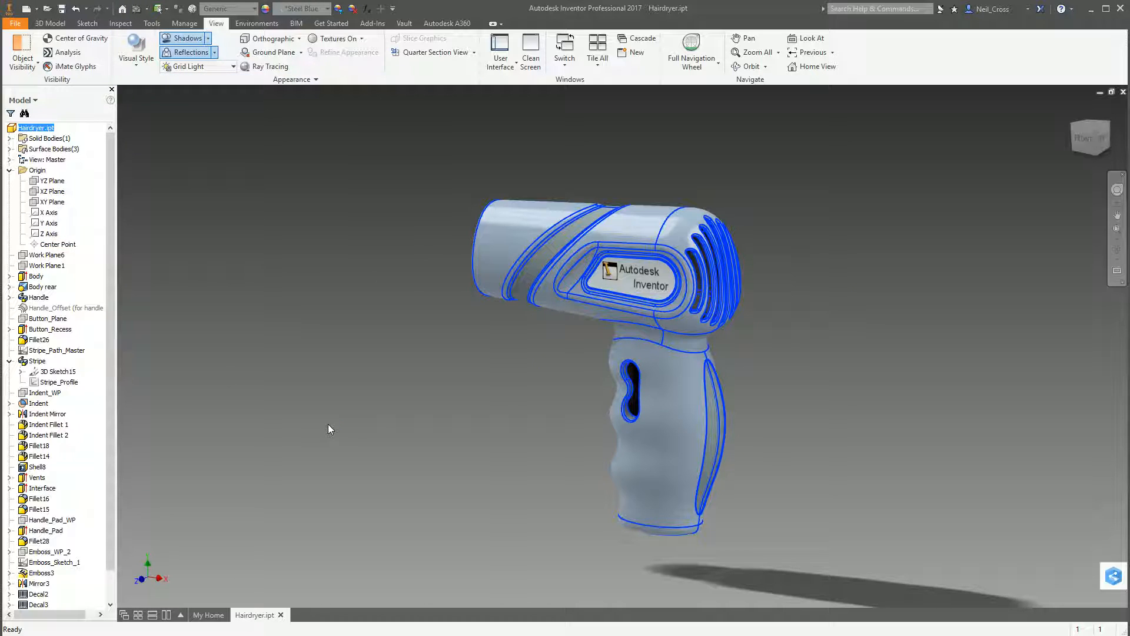
mouse_move(308, 455)
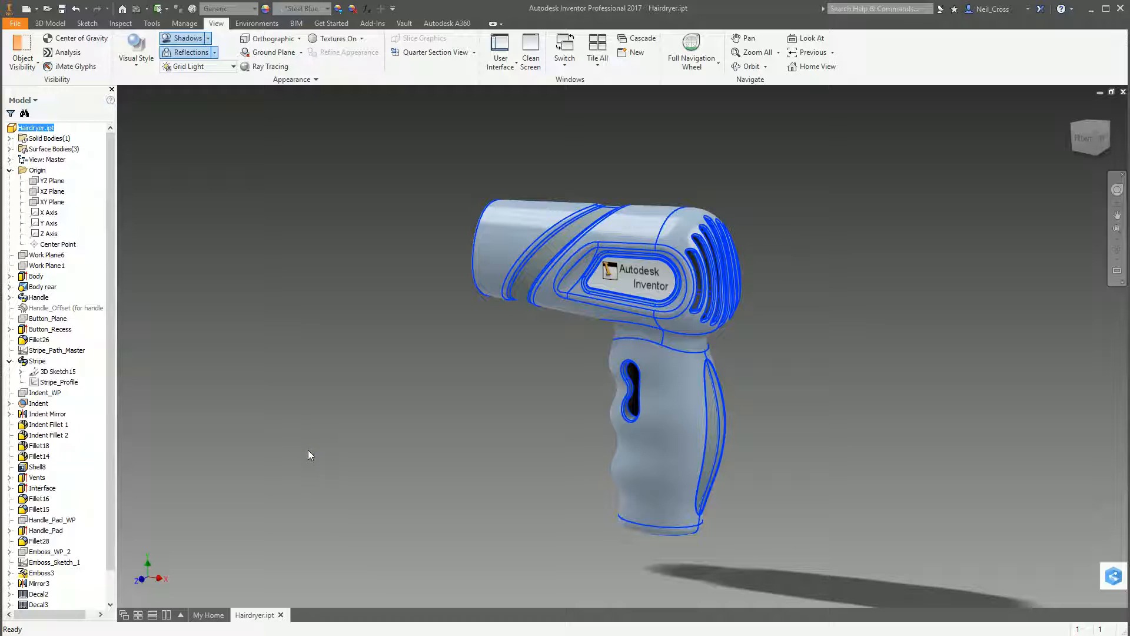